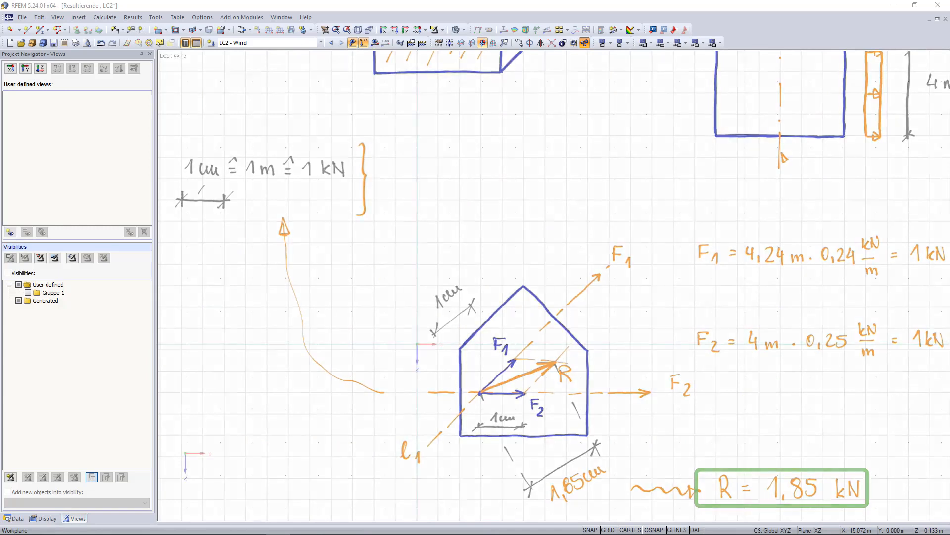
Step: Switch the Project Navigator to the Display tab to hide the background sketch
{"action": "left_click", "coordinate": [46, 517]}
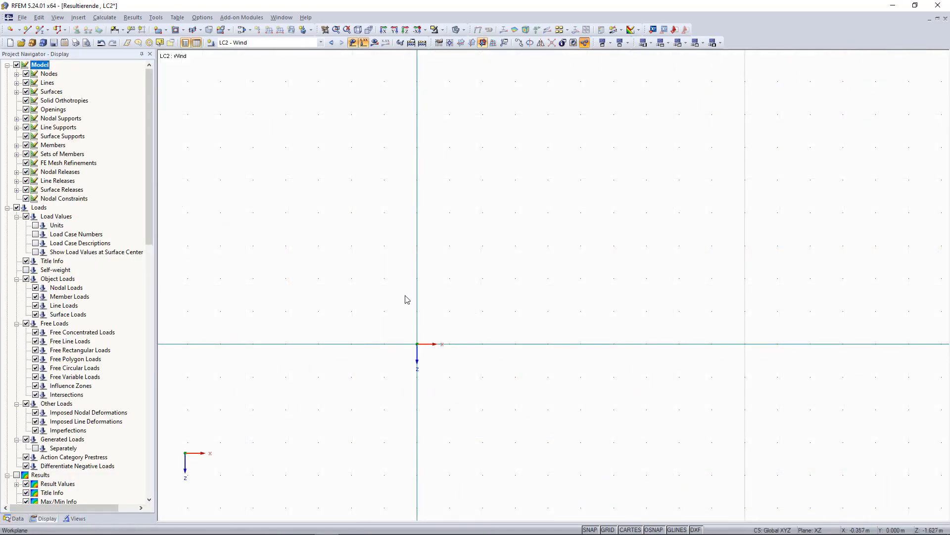
{"action": "scroll", "scroll_direction": "down", "scroll_amount": 3}
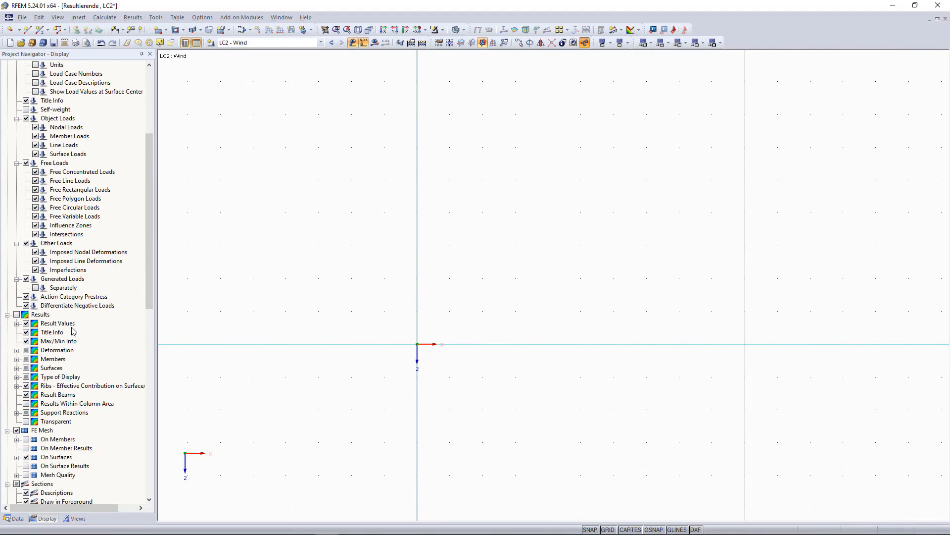
{"action": "scroll", "scroll_direction": "down", "scroll_amount": 3}
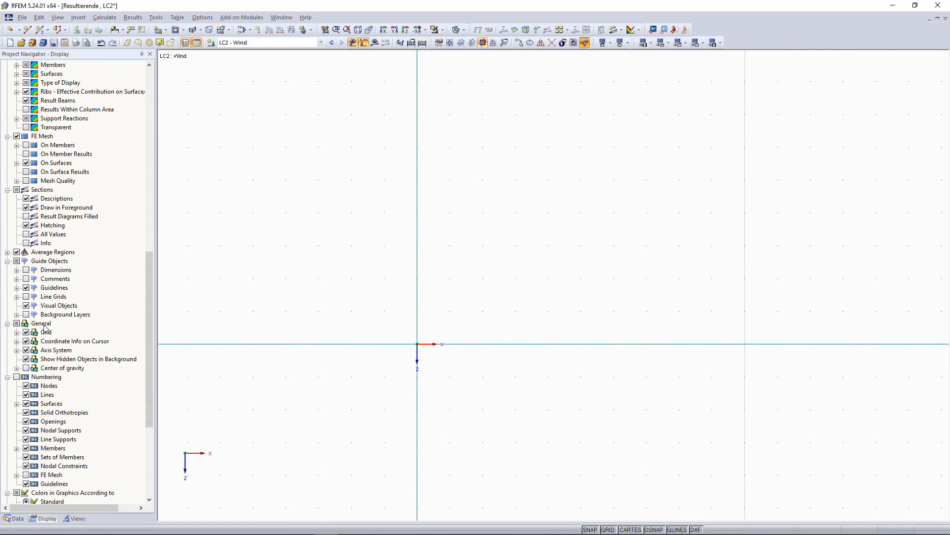
{"action": "left_click", "coordinate": [41, 323]}
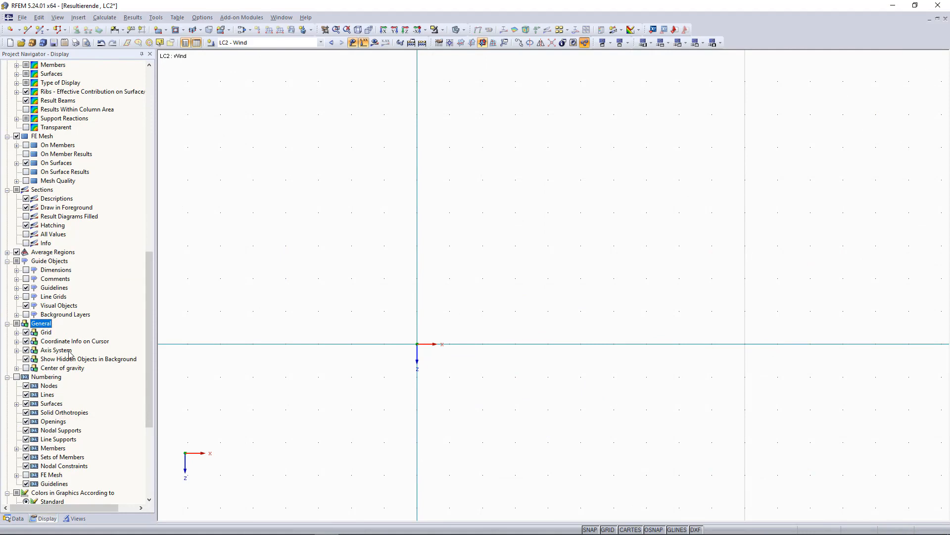
{"action": "scroll", "scroll_direction": "up", "scroll_amount": 3}
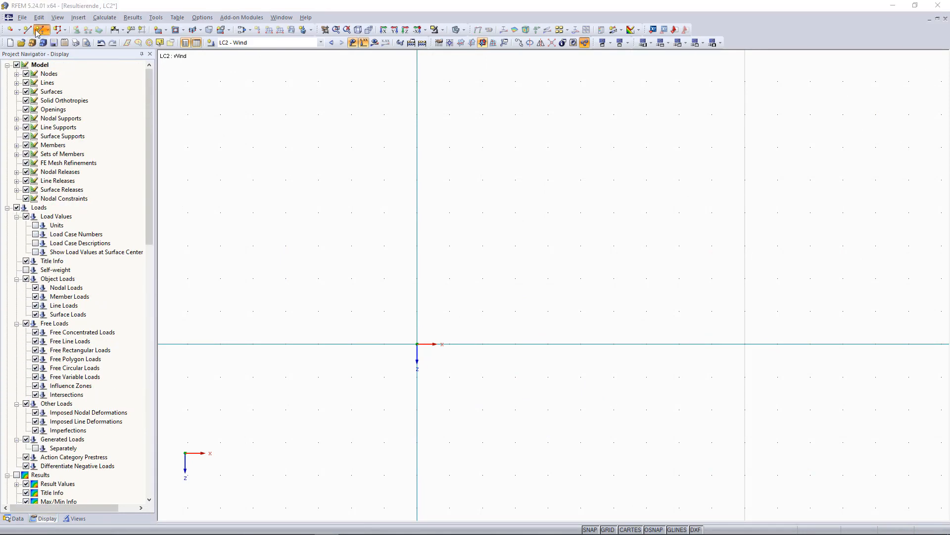
Step: Set up a new beam member with the Probe cross-section and QSPROBE material and confirm it
{"action": "left_click", "coordinate": [40, 29]}
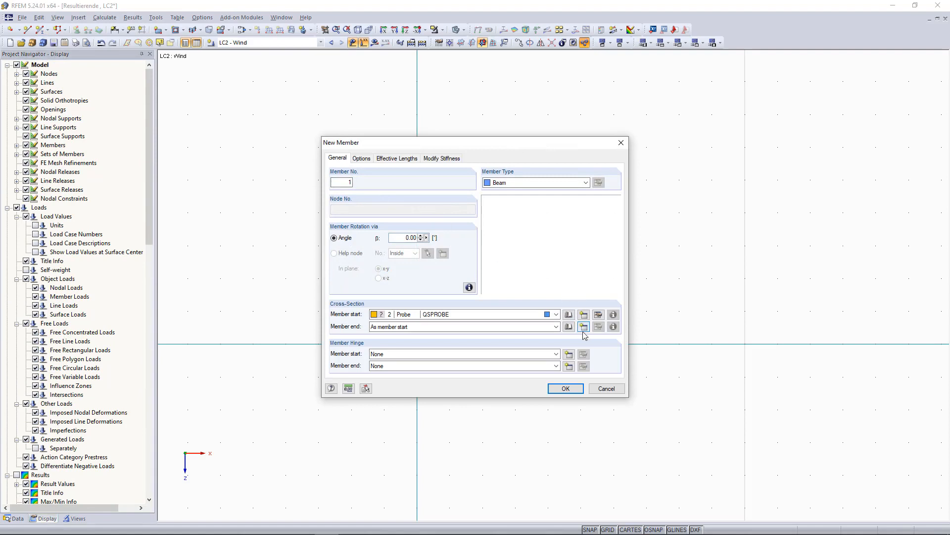
{"action": "mouse_move", "coordinate": [598, 314]}
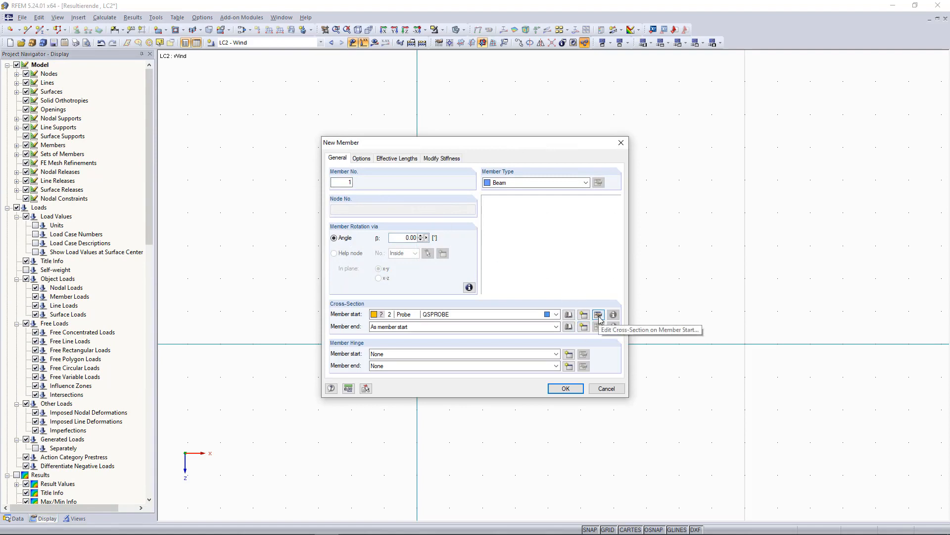
{"action": "left_click", "coordinate": [598, 314]}
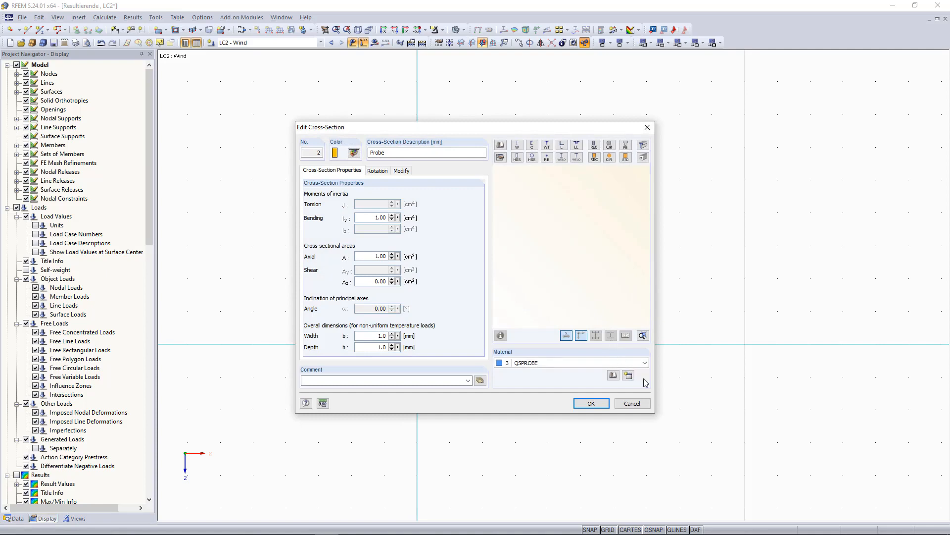
{"action": "left_click", "coordinate": [613, 375]}
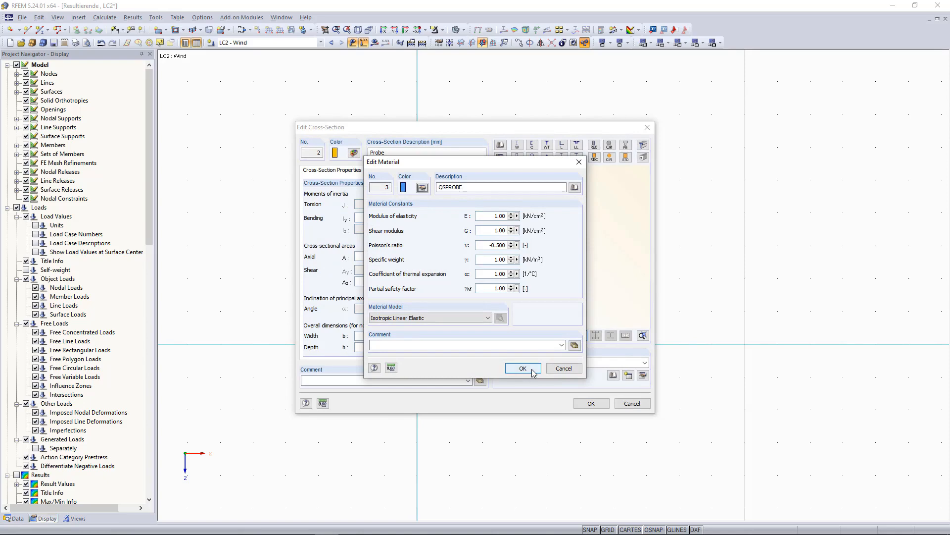
{"action": "left_click", "coordinate": [521, 368]}
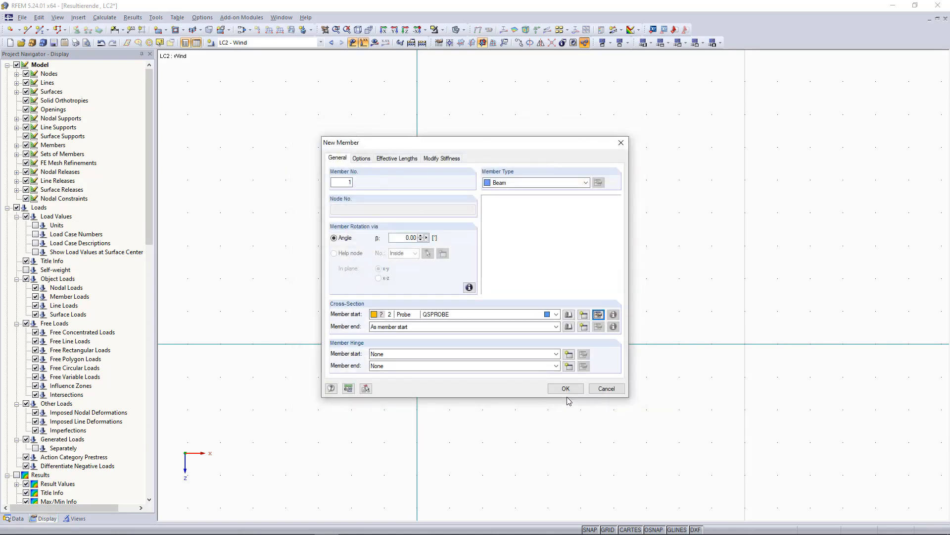
{"action": "left_click", "coordinate": [564, 388]}
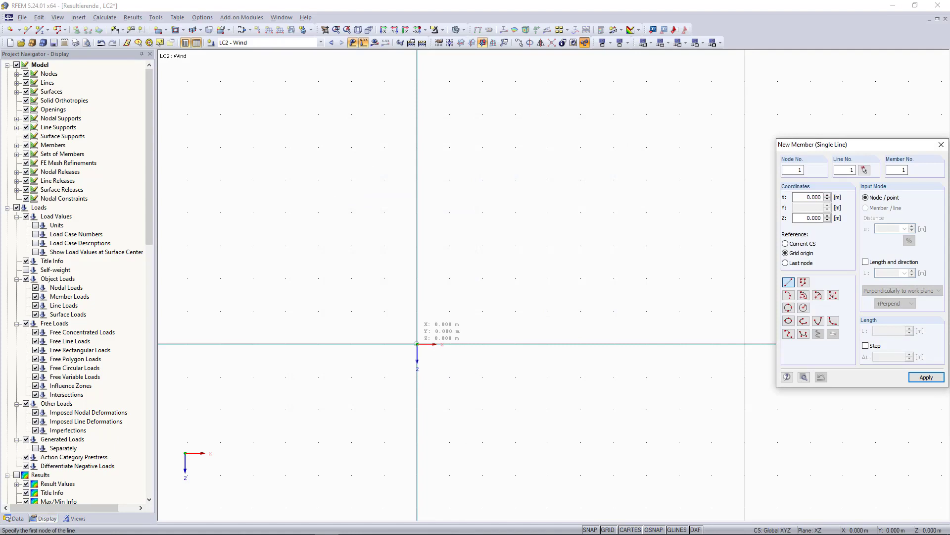
{"action": "mouse_move", "coordinate": [448, 345]}
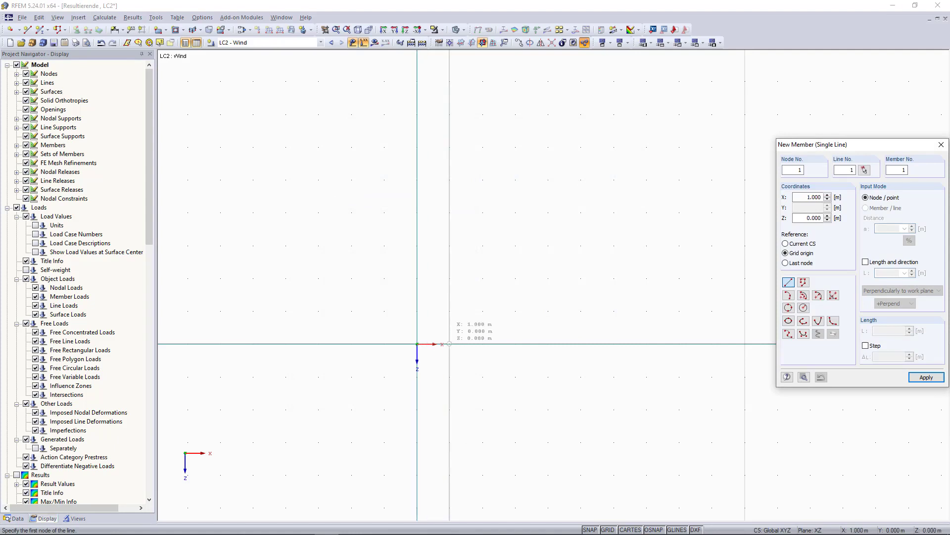
{"action": "mouse_move", "coordinate": [423, 345]}
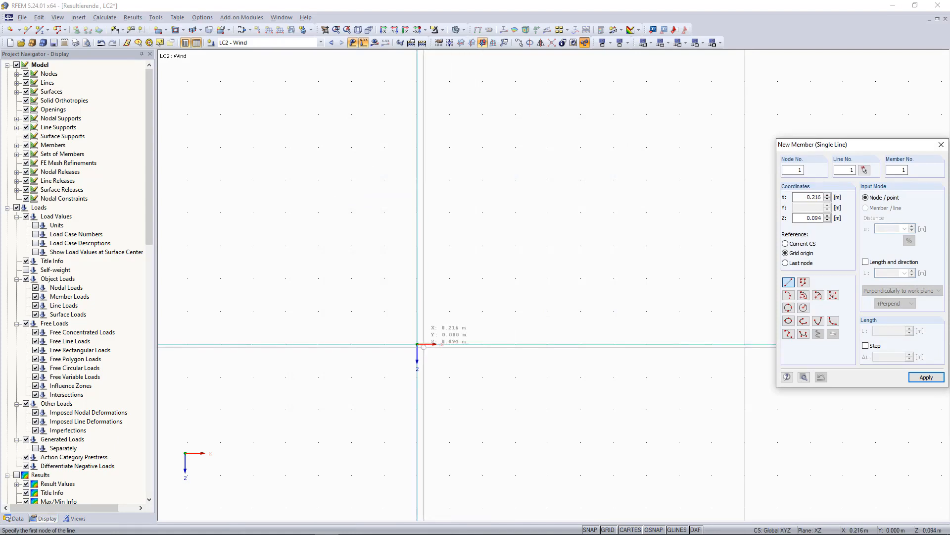
{"action": "mouse_move", "coordinate": [417, 343]}
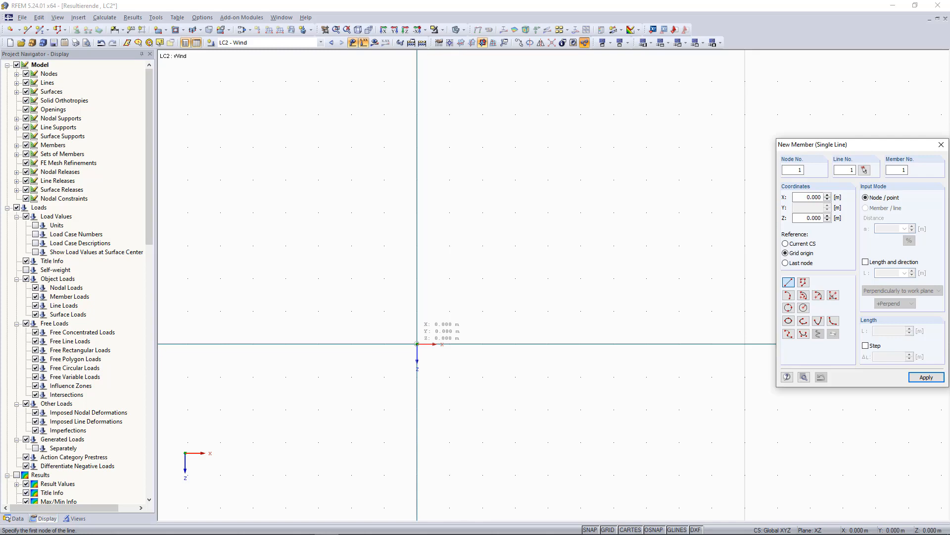
Step: Draw the 6 m floor beam and 4 m wall members from the origin through (6,0), (6,-4), (0,-4)
{"action": "left_click", "coordinate": [622, 345]}
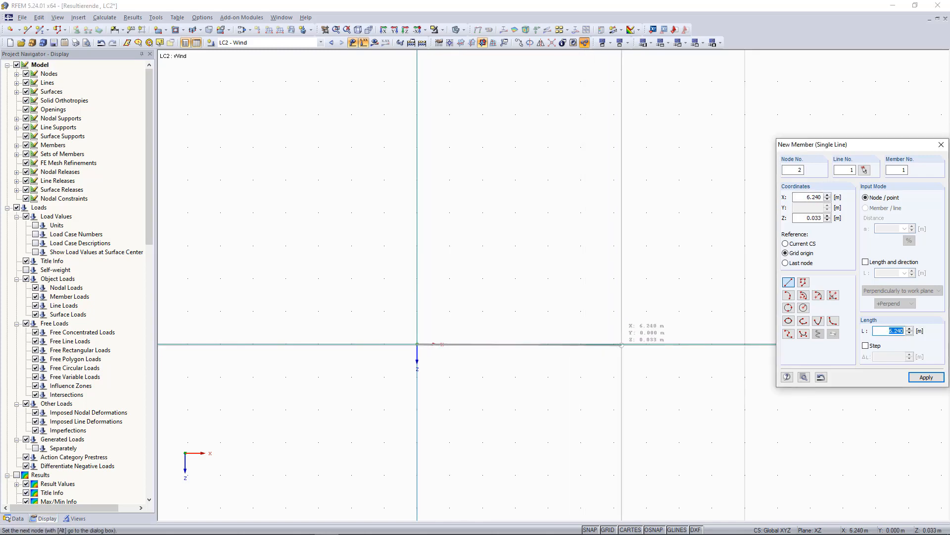
{"action": "mouse_move", "coordinate": [613, 344]}
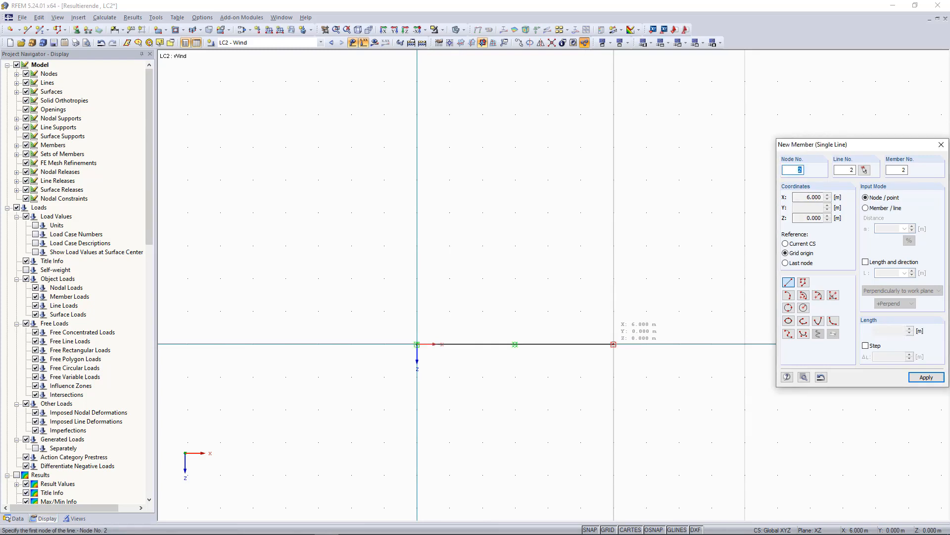
{"action": "left_click", "coordinate": [614, 215]}
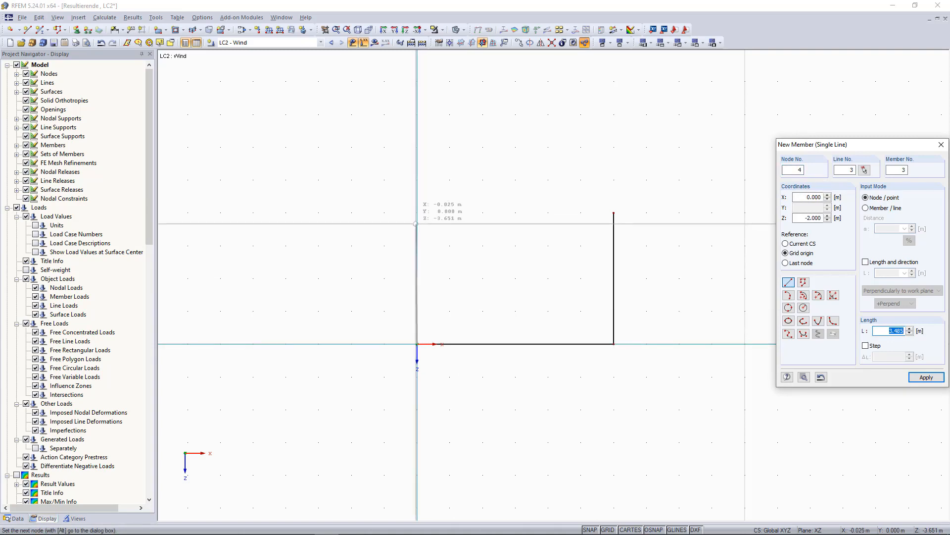
{"action": "left_click", "coordinate": [416, 213]}
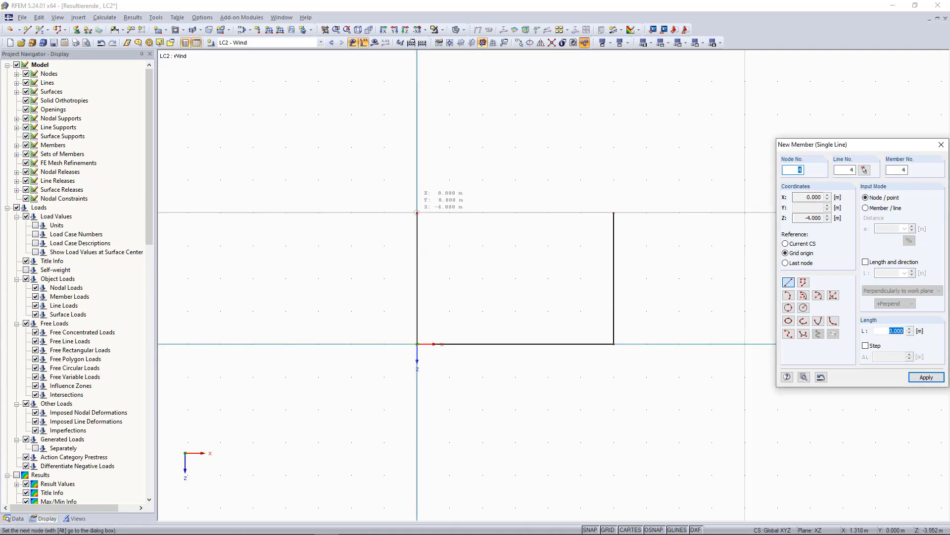
{"action": "mouse_move", "coordinate": [514, 131]}
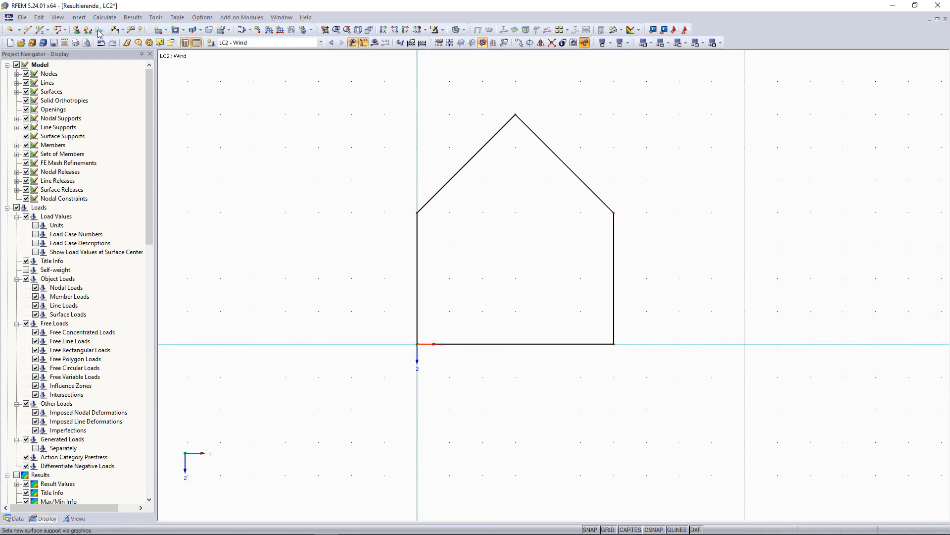
{"action": "mouse_move", "coordinate": [279, 30]}
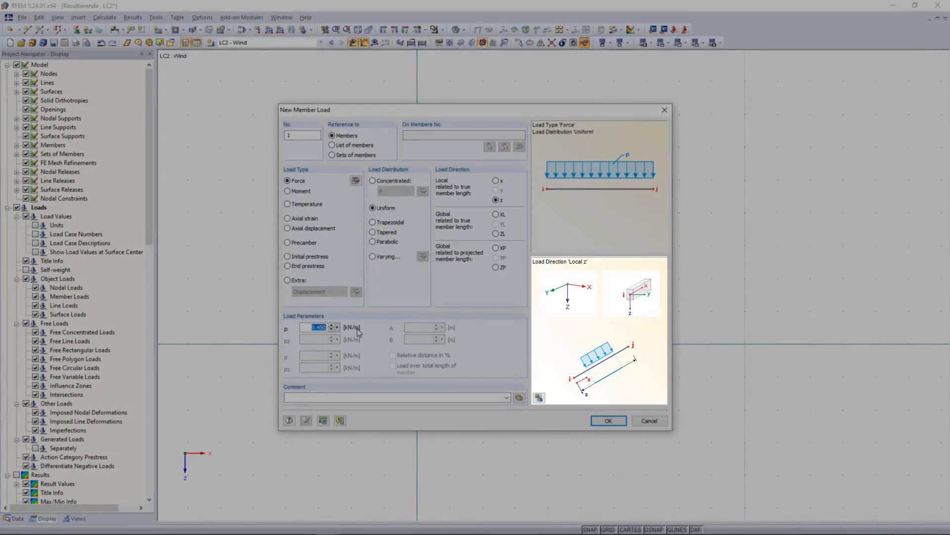
Step: Define a uniform 0.24 kN/m force member load in local z and confirm it
{"action": "type", "text": "0,24"}
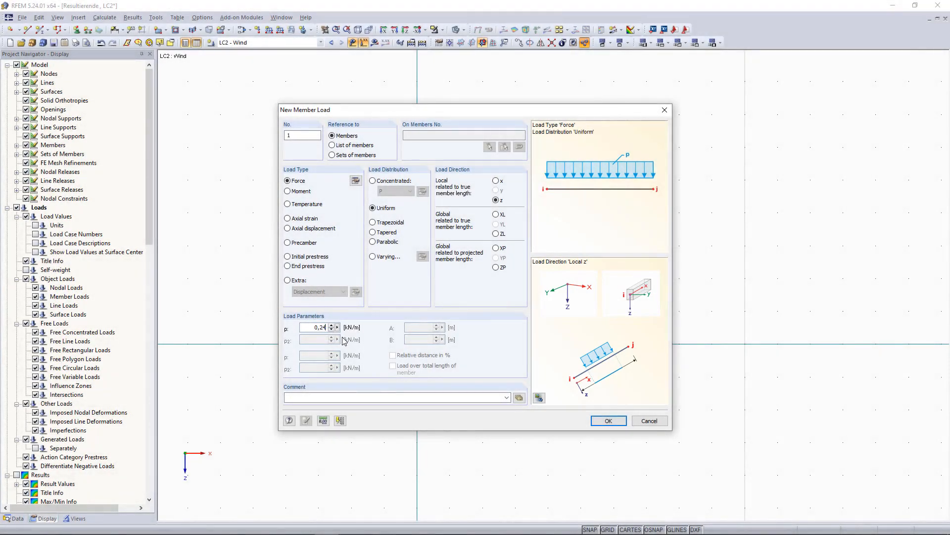
{"action": "mouse_move", "coordinate": [506, 344]}
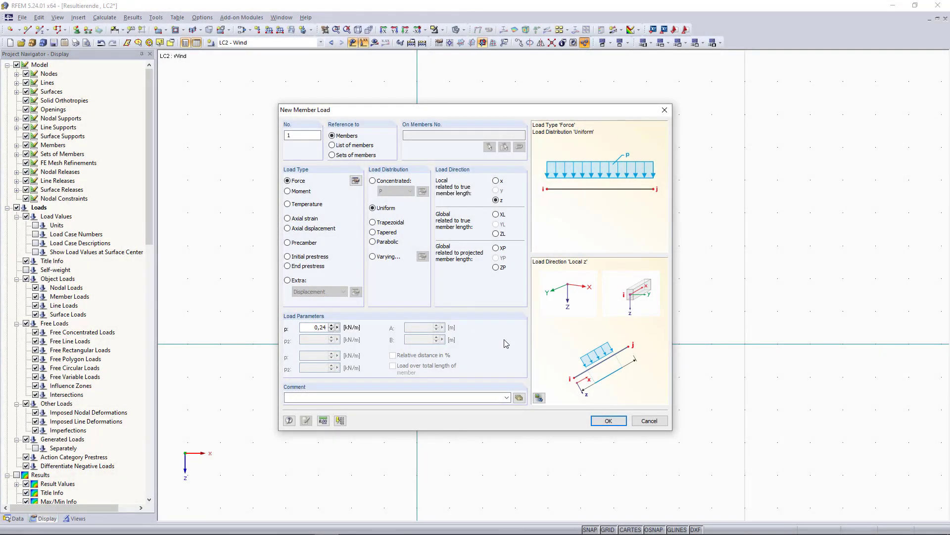
{"action": "left_click", "coordinate": [607, 420]}
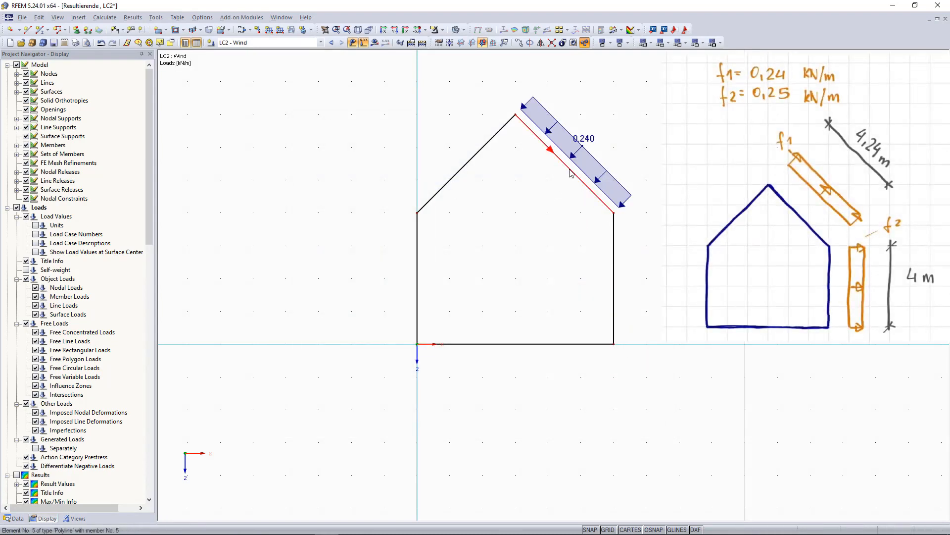
{"action": "mouse_move", "coordinate": [570, 172]}
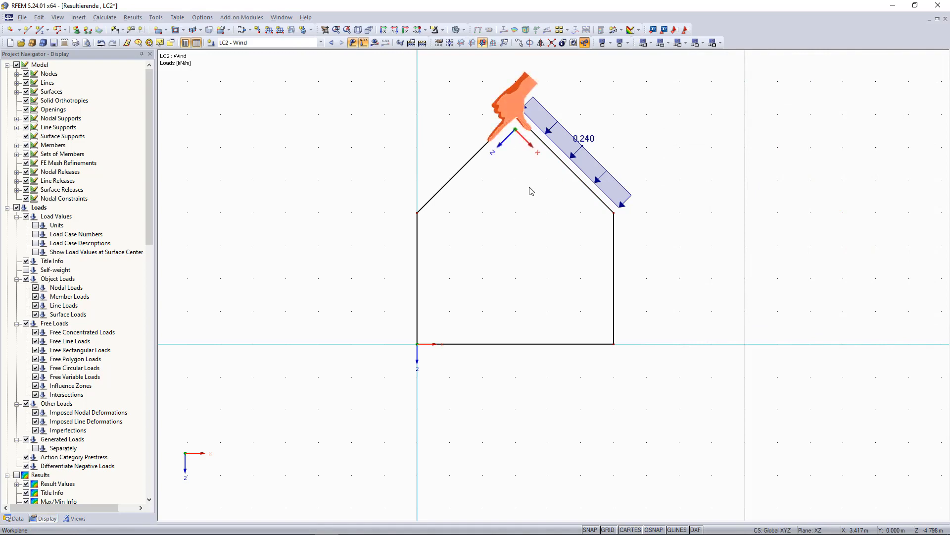
{"action": "mouse_move", "coordinate": [563, 168]}
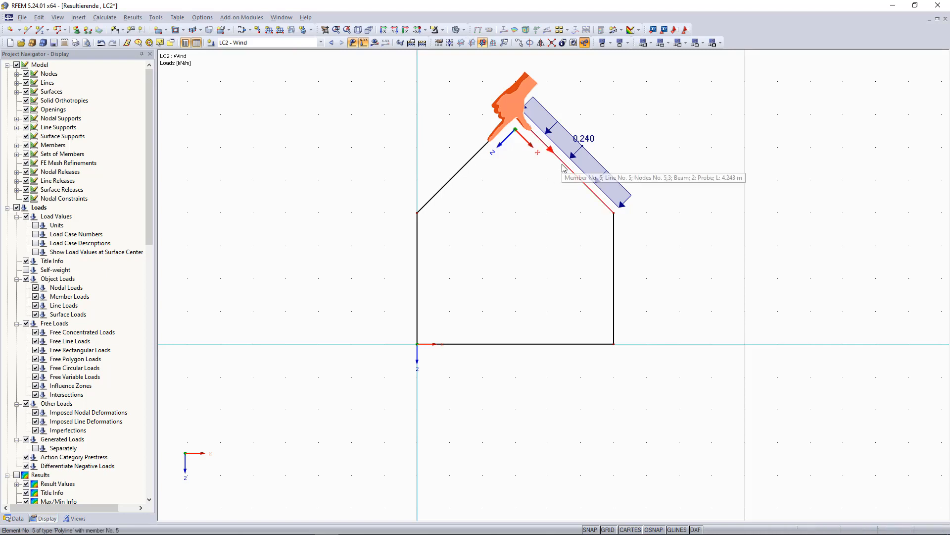
{"action": "mouse_move", "coordinate": [609, 209]}
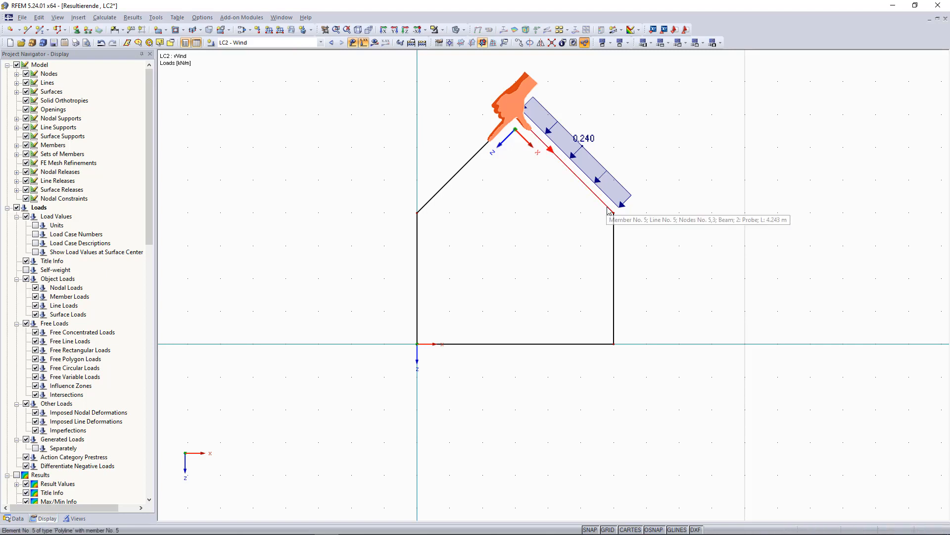
{"action": "mouse_move", "coordinate": [605, 208]}
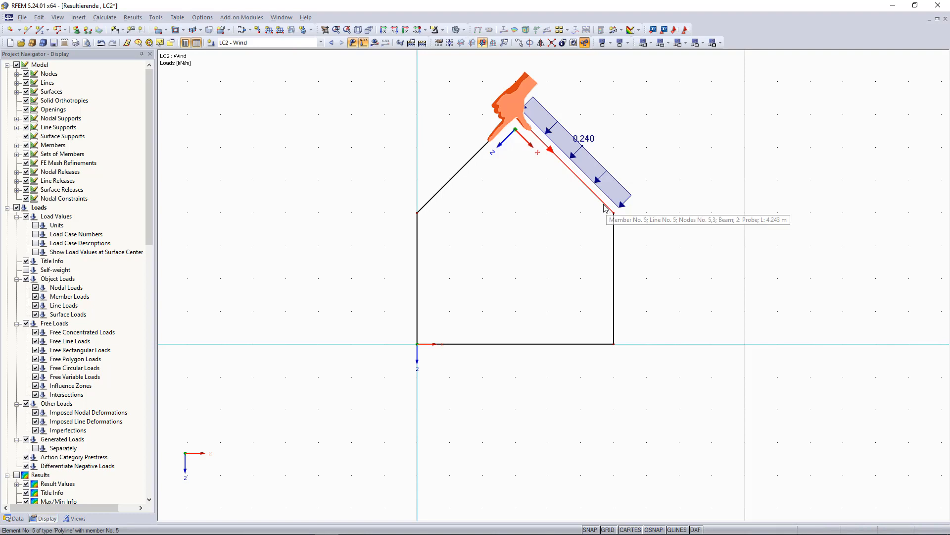
{"action": "mouse_move", "coordinate": [602, 180]}
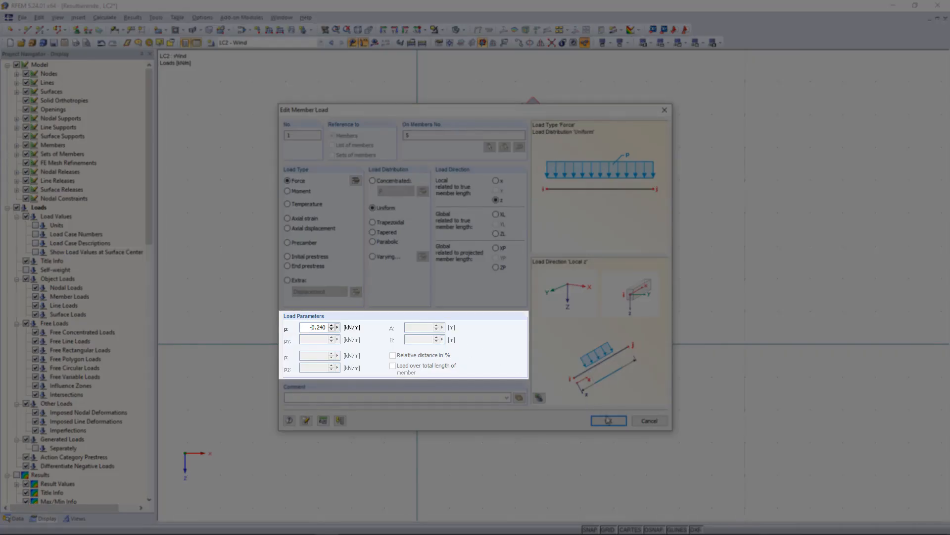
Step: Confirm the roof wind load reversed to -0.240 kN/m
{"action": "left_click", "coordinate": [606, 419]}
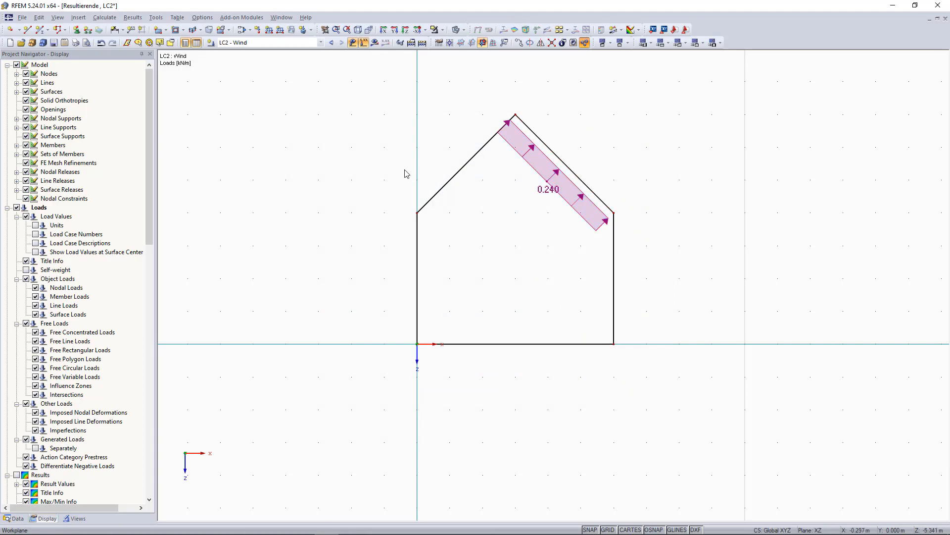
{"action": "mouse_move", "coordinate": [269, 30]}
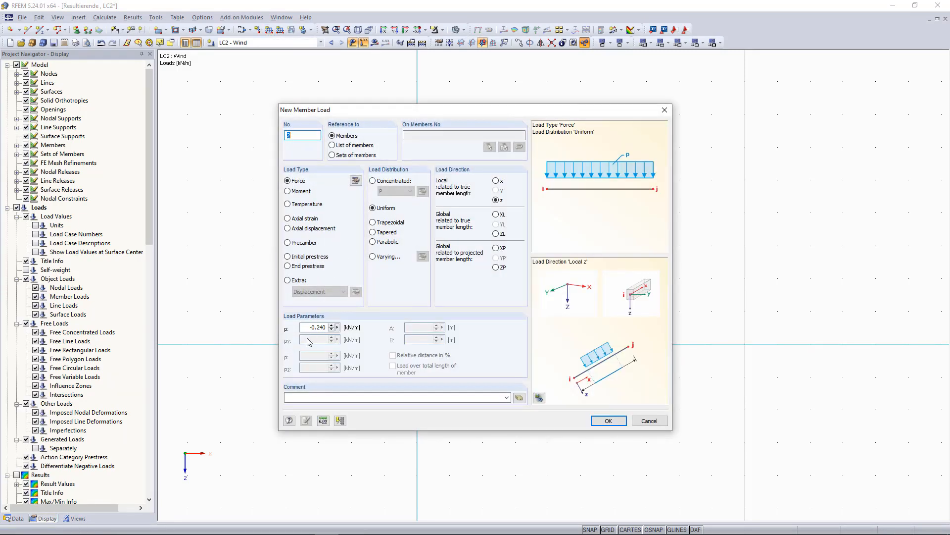
Step: Define a uniform 0.250 kN/m member load and apply it to the right wall
{"action": "triple_click", "coordinate": [317, 327]}
{"action": "type", "text": "0.250"}
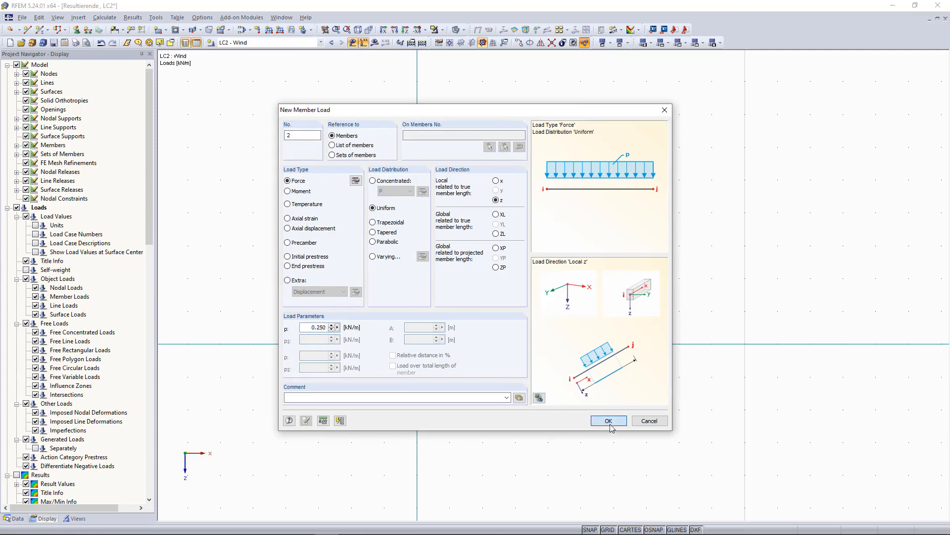
{"action": "left_click", "coordinate": [608, 421]}
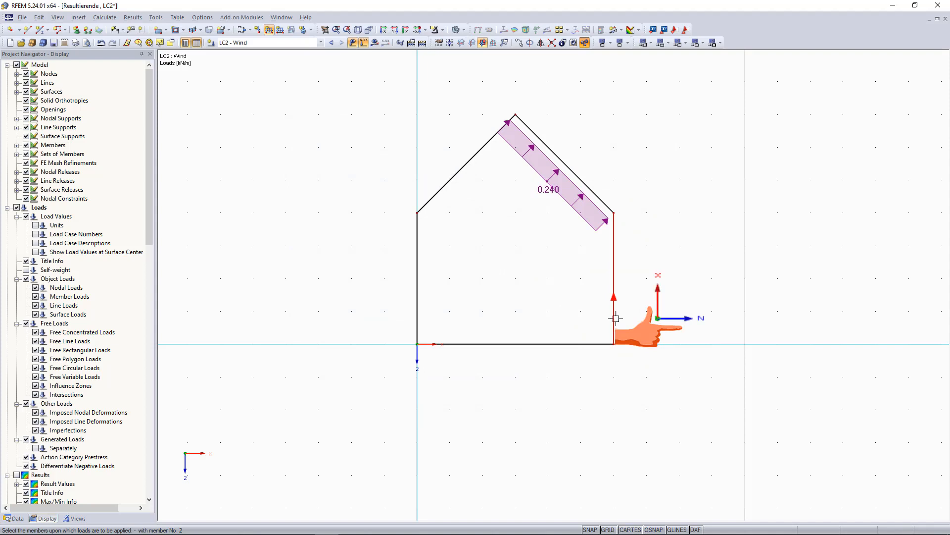
{"action": "mouse_move", "coordinate": [611, 337]}
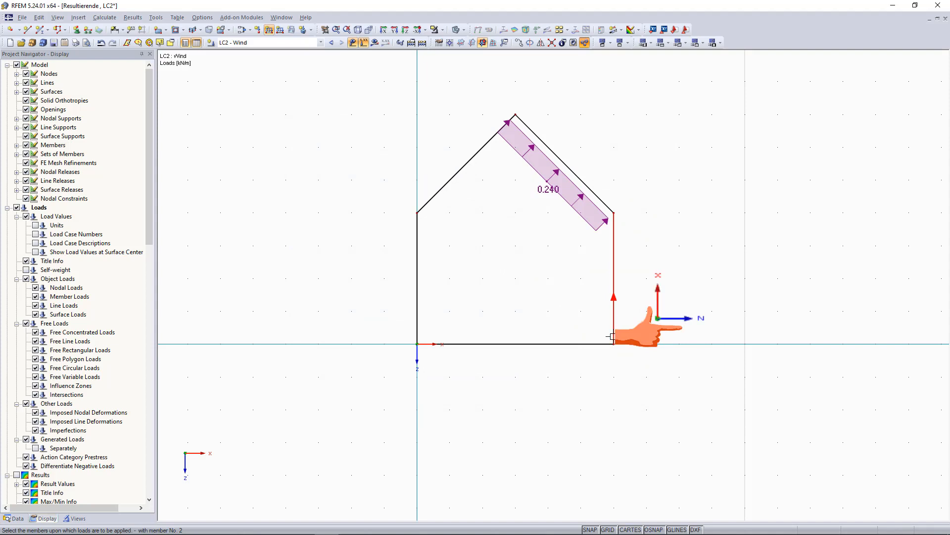
{"action": "mouse_move", "coordinate": [617, 274]}
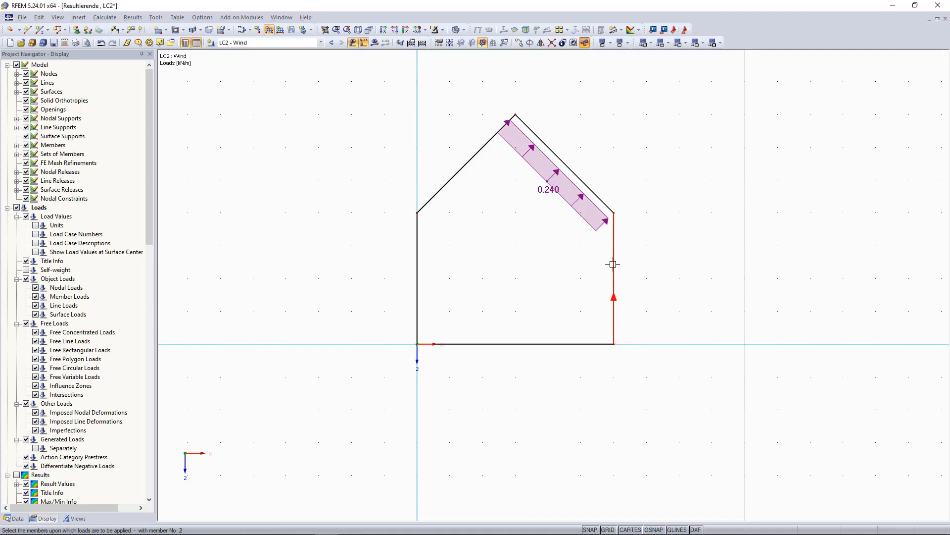
{"action": "left_click", "coordinate": [612, 263]}
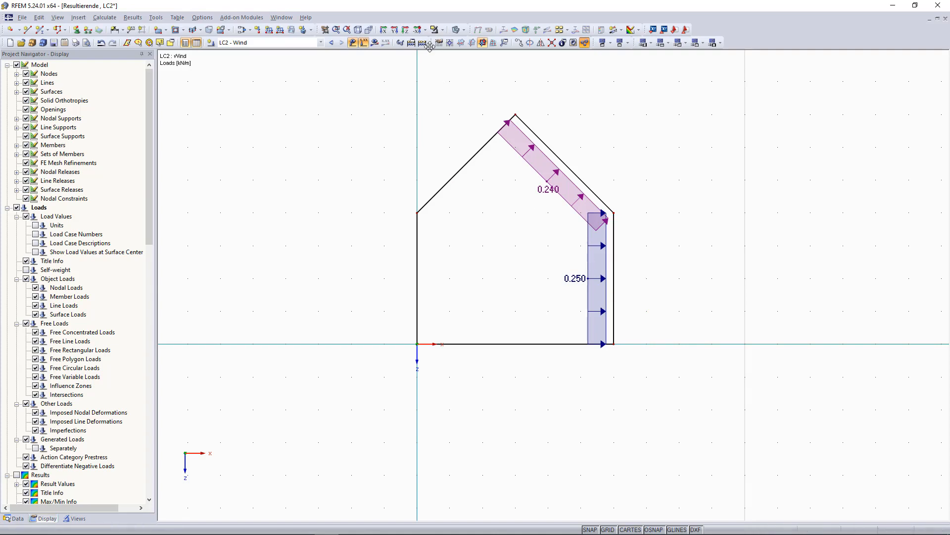
{"action": "left_click", "coordinate": [422, 42]}
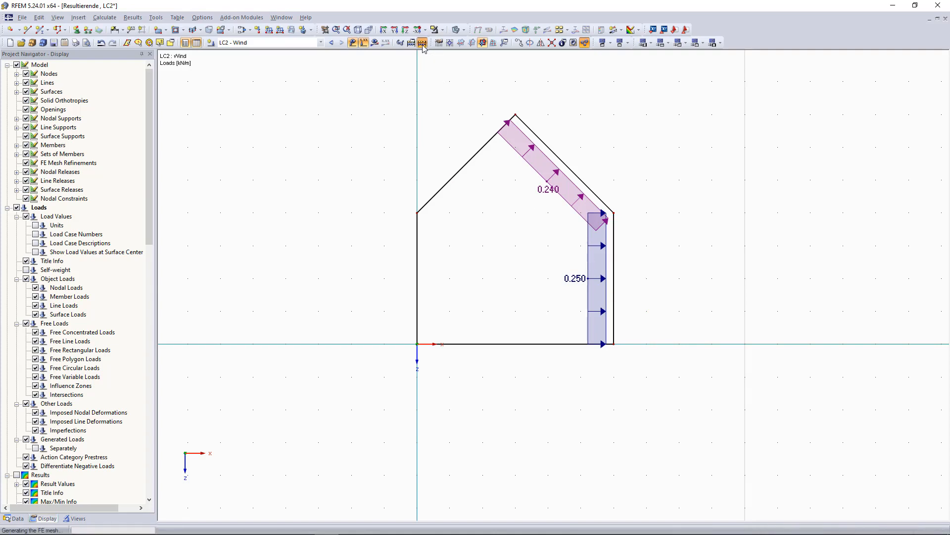
{"action": "left_click", "coordinate": [422, 42]}
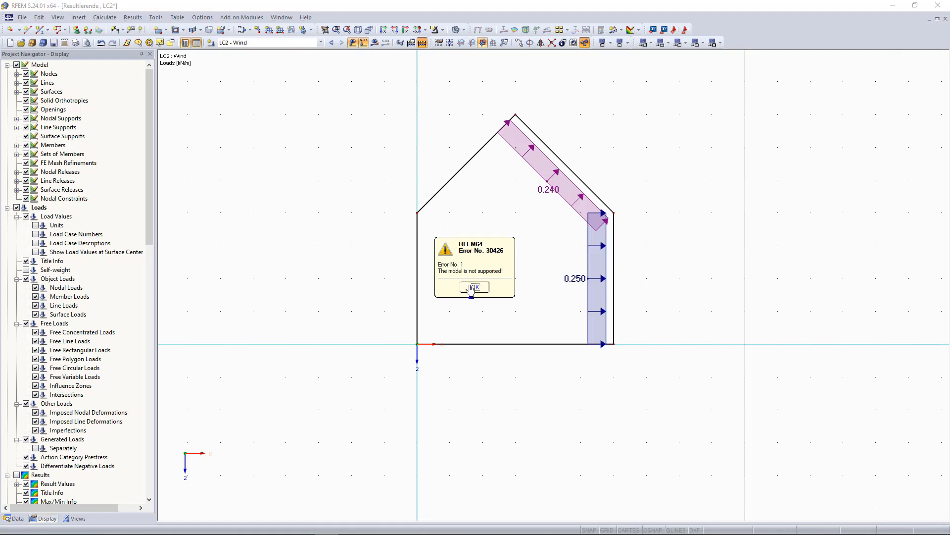
{"action": "left_click", "coordinate": [474, 286]}
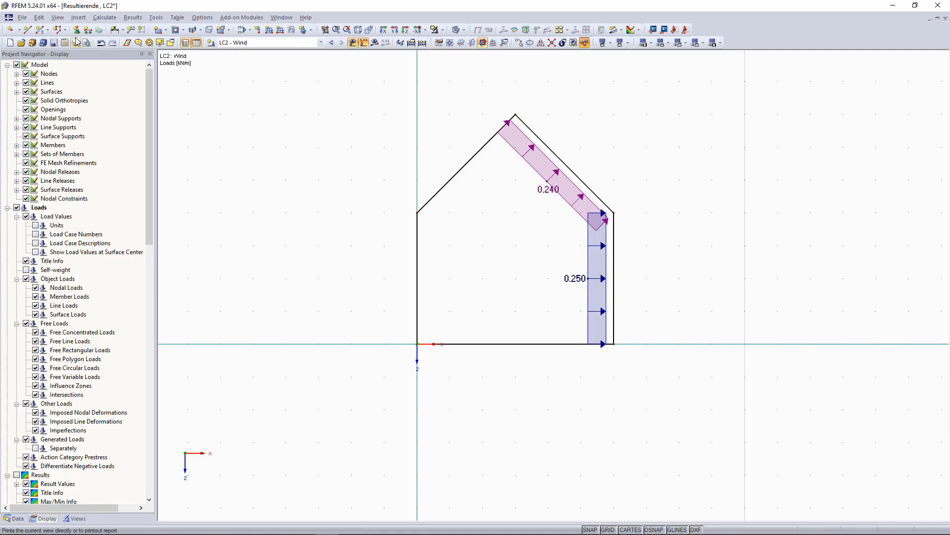
{"action": "mouse_move", "coordinate": [76, 31]}
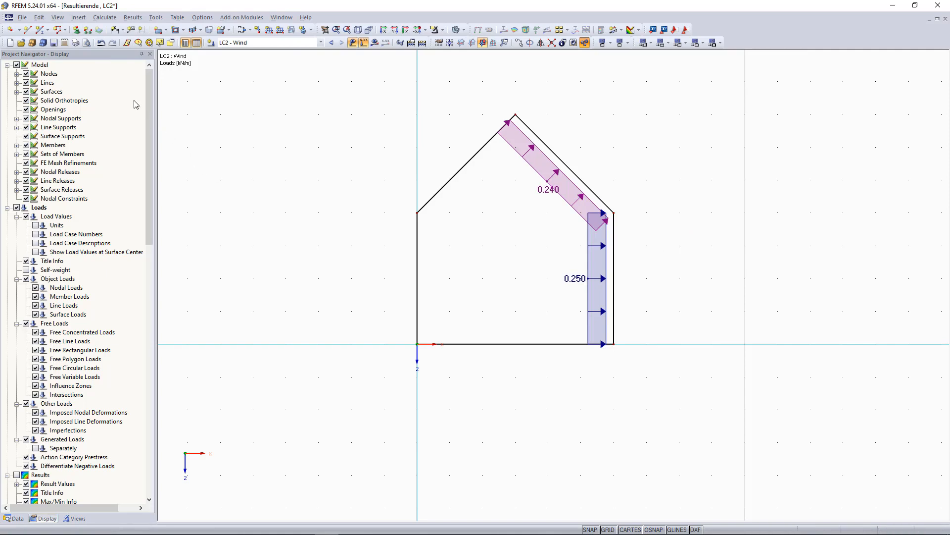
{"action": "mouse_move", "coordinate": [77, 31]}
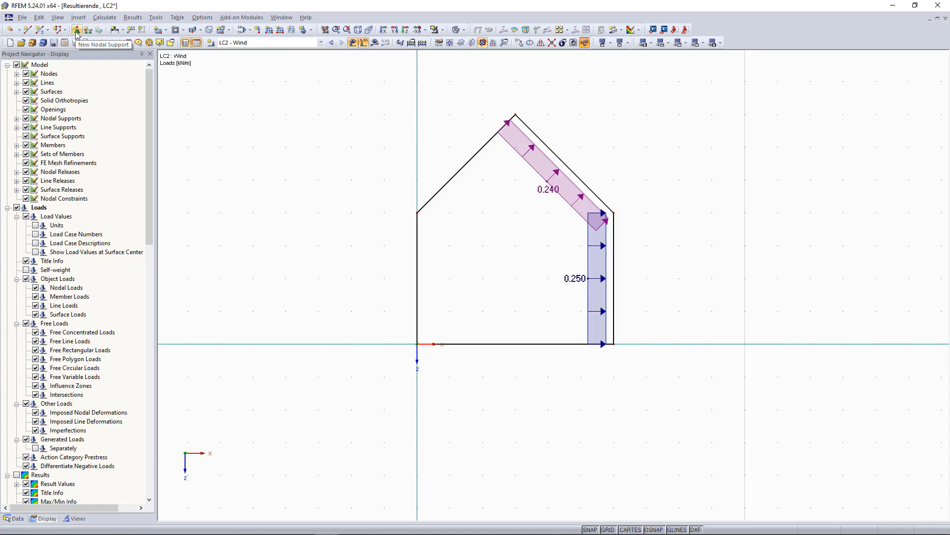
{"action": "mouse_move", "coordinate": [77, 34]}
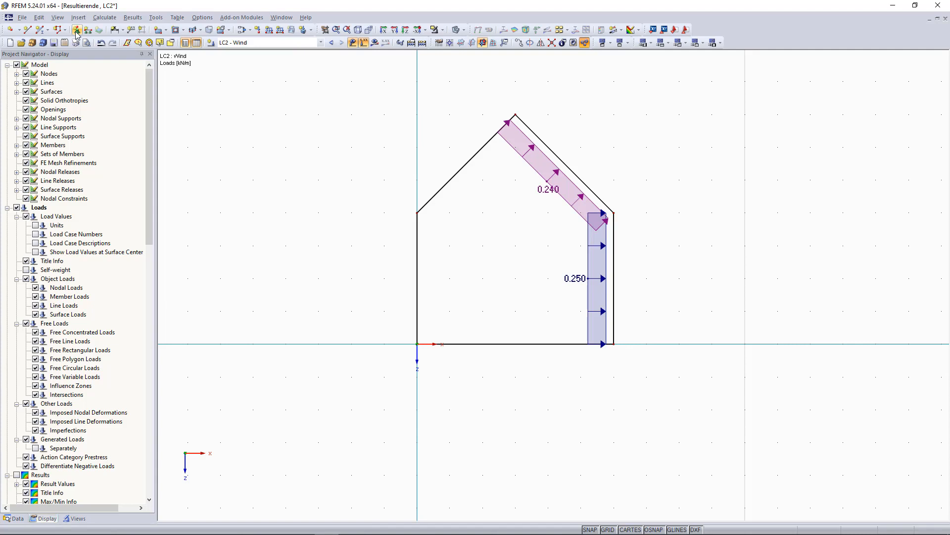
Step: Add a Rigid nodal support at the frame's base node
{"action": "left_click", "coordinate": [75, 30]}
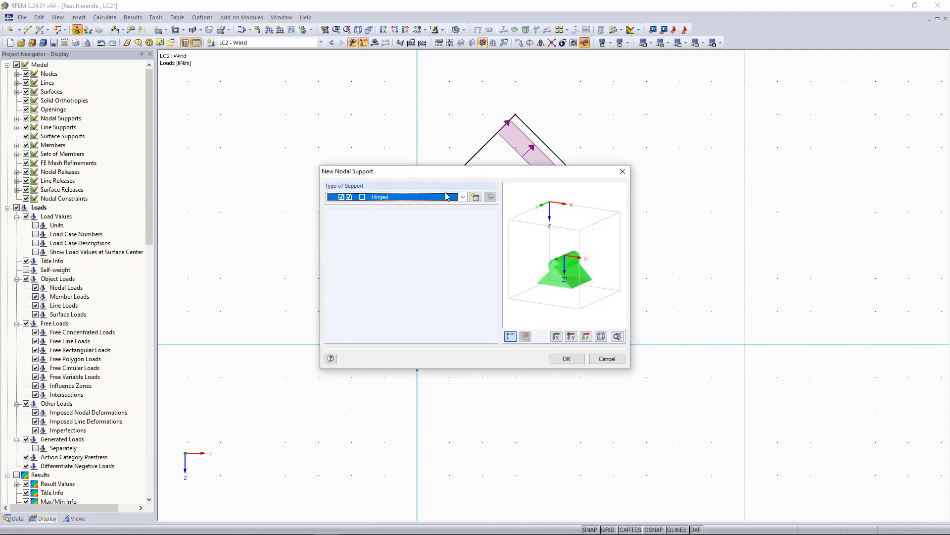
{"action": "left_click", "coordinate": [462, 196]}
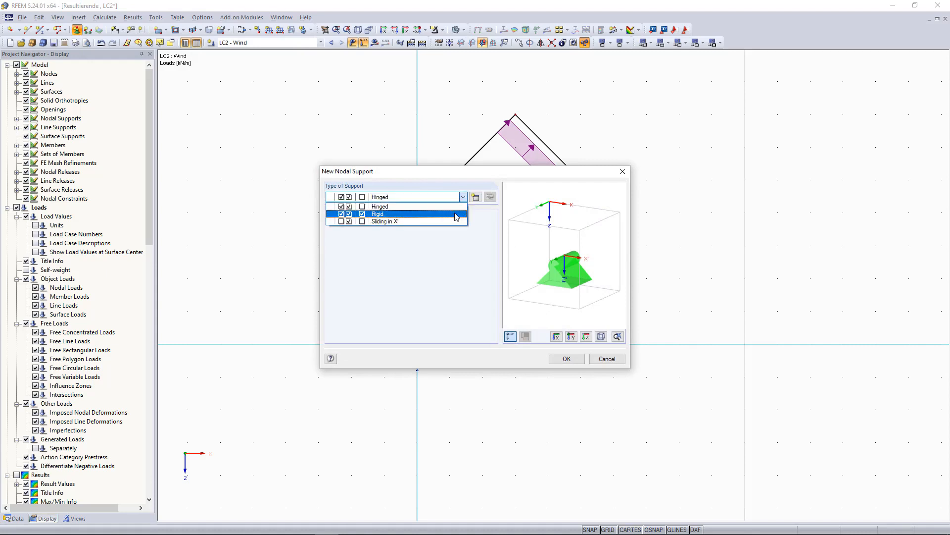
{"action": "left_click", "coordinate": [377, 214]}
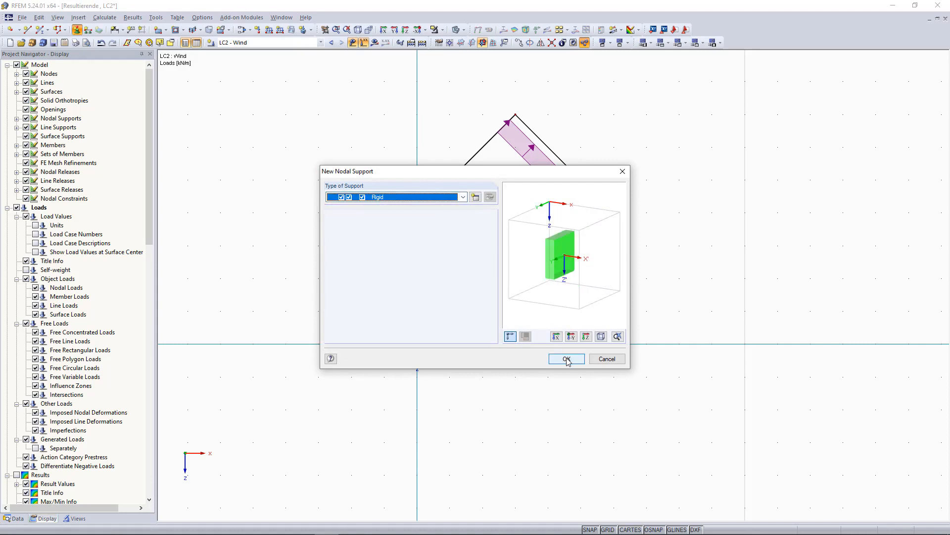
{"action": "left_click", "coordinate": [567, 359]}
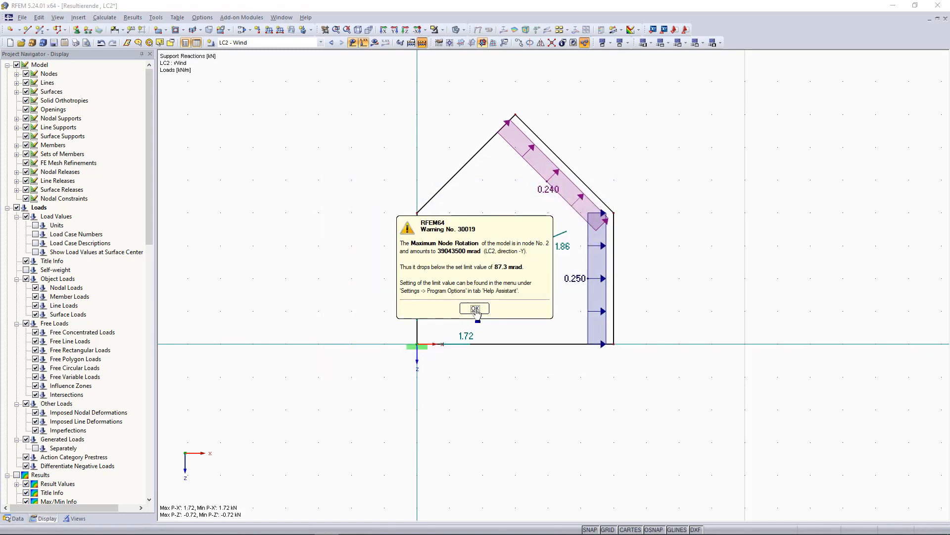
Step: Dismiss the node rotation warning and show Support Reactions with the Resultant
{"action": "left_click", "coordinate": [474, 309]}
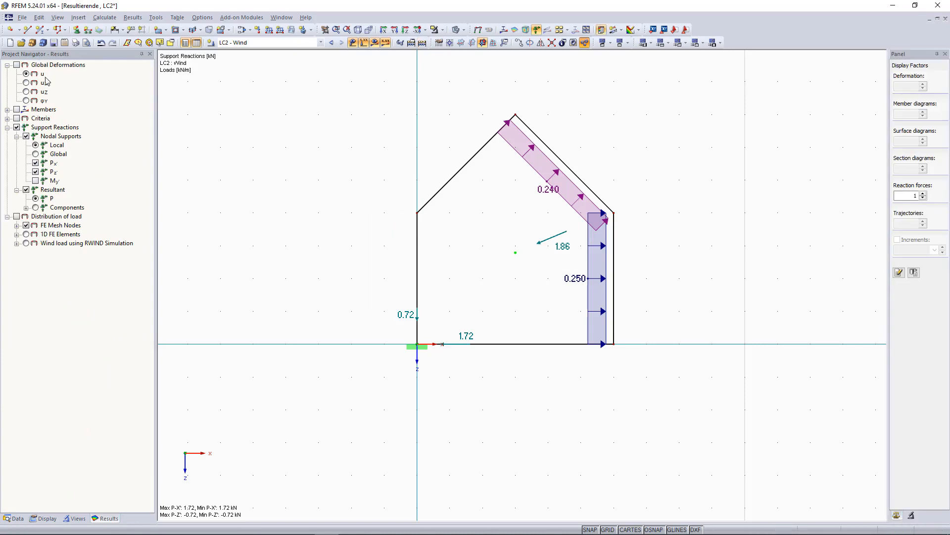
{"action": "left_click", "coordinate": [55, 127]}
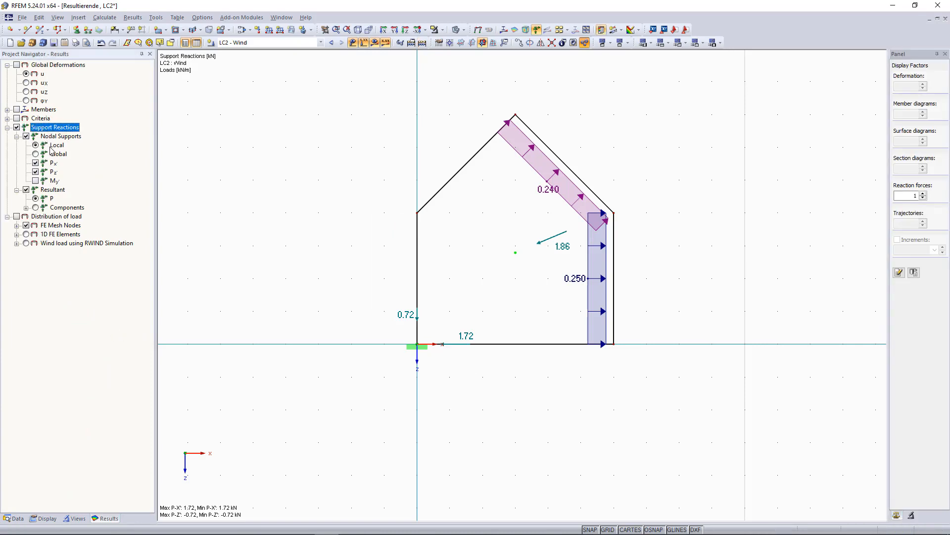
{"action": "left_click", "coordinate": [53, 190]}
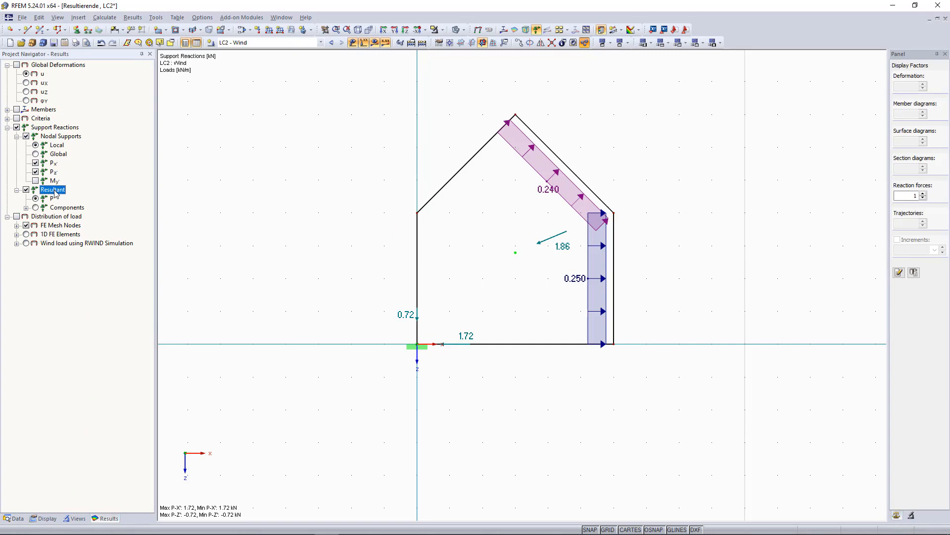
{"action": "left_click", "coordinate": [26, 189]}
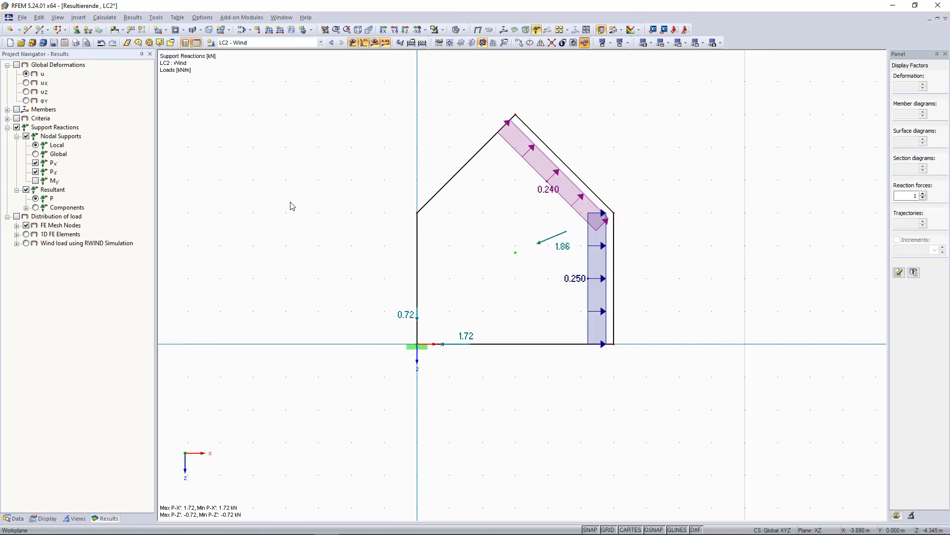
{"action": "mouse_move", "coordinate": [554, 238]}
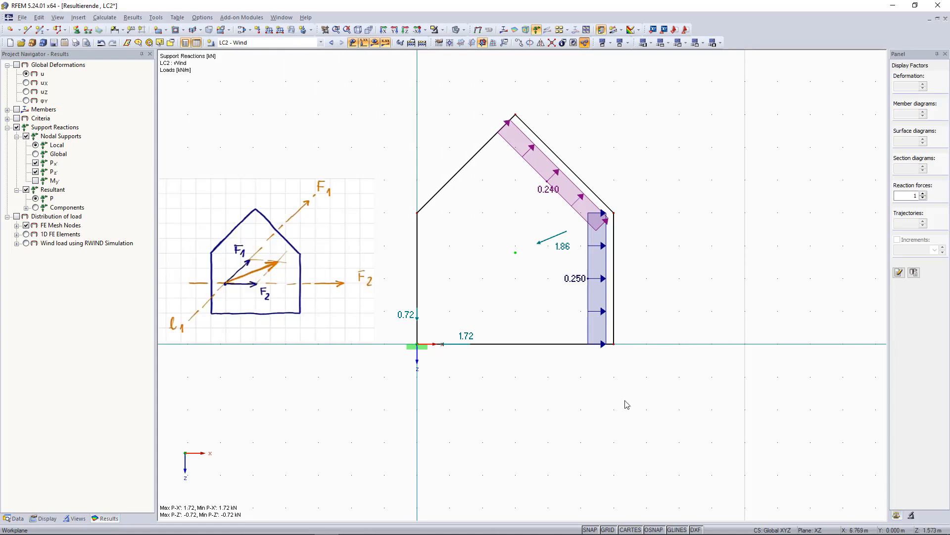
{"action": "left_click", "coordinate": [605, 204]}
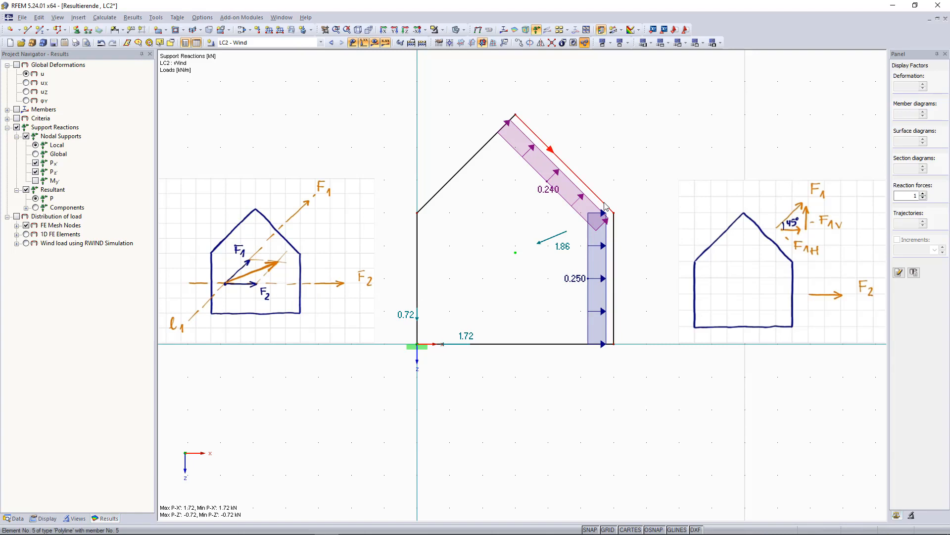
{"action": "mouse_move", "coordinate": [457, 347]}
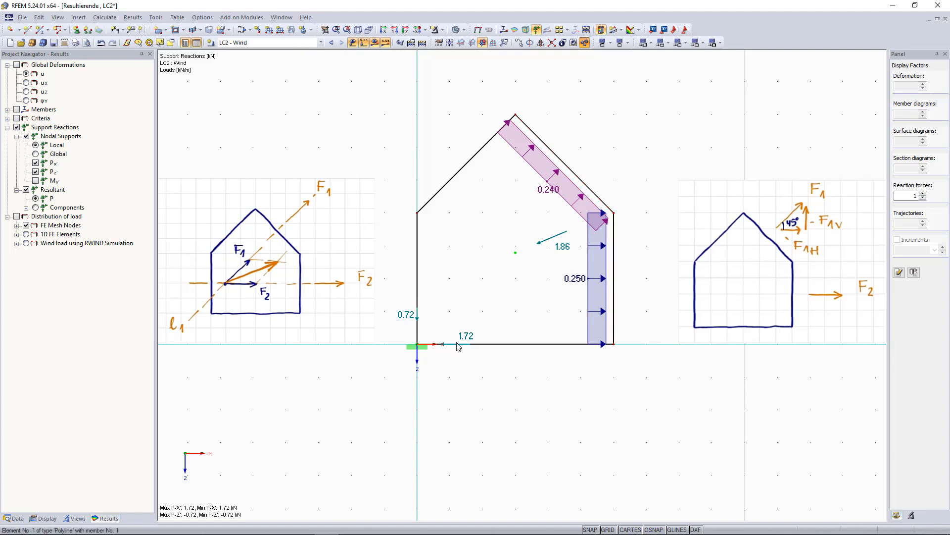
{"action": "mouse_move", "coordinate": [407, 314]}
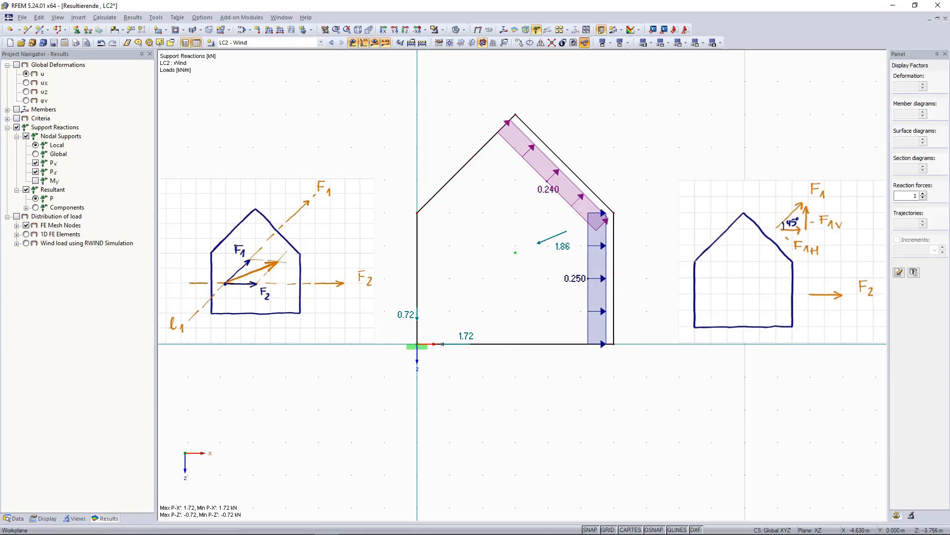
{"action": "mouse_move", "coordinate": [266, 28]}
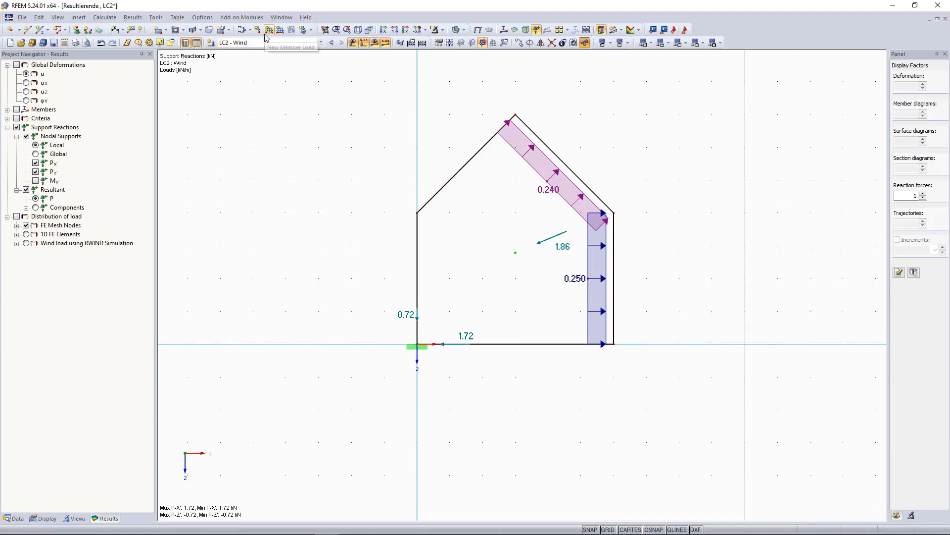
{"action": "mouse_move", "coordinate": [298, 199]}
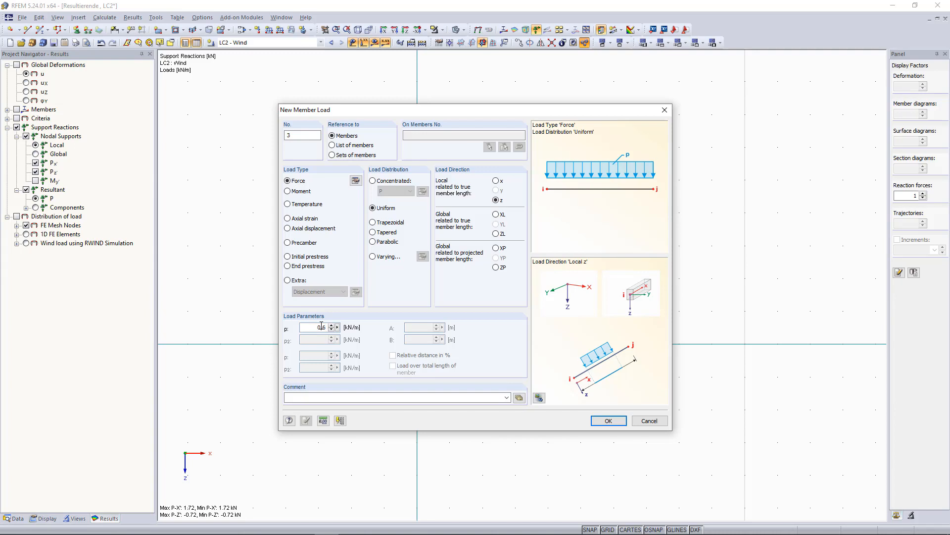
Step: Define a uniform 0.600 kN/m member load for the left roof member and confirm it
{"action": "type", "text": "0.600"}
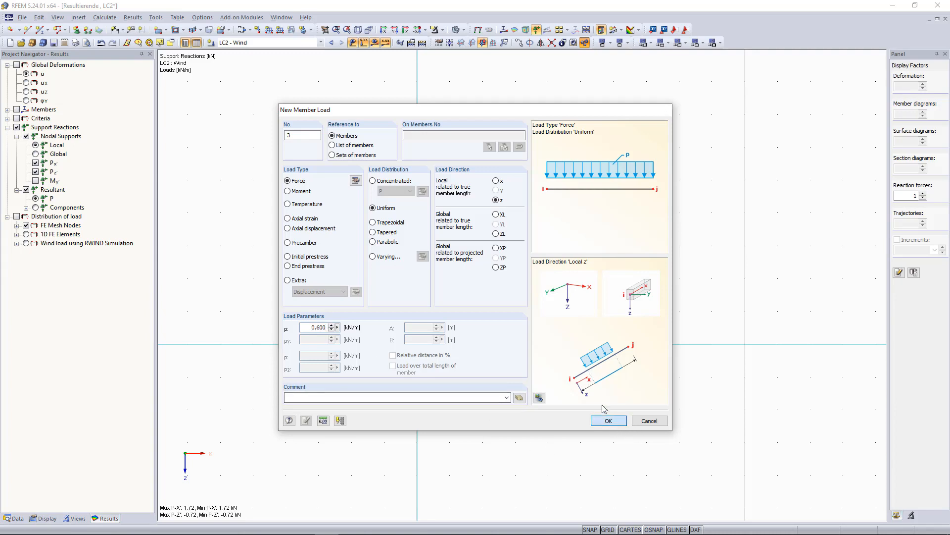
{"action": "left_click", "coordinate": [607, 420]}
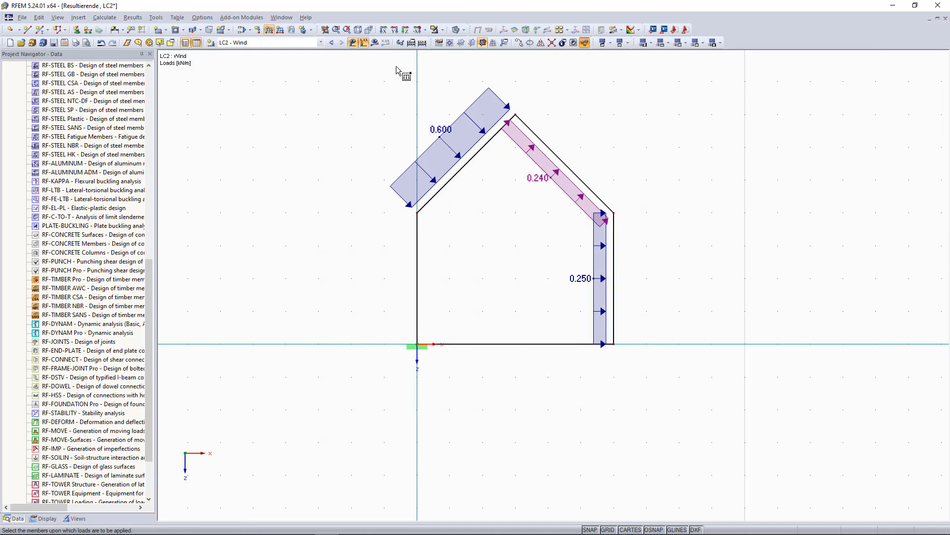
{"action": "mouse_move", "coordinate": [423, 79]}
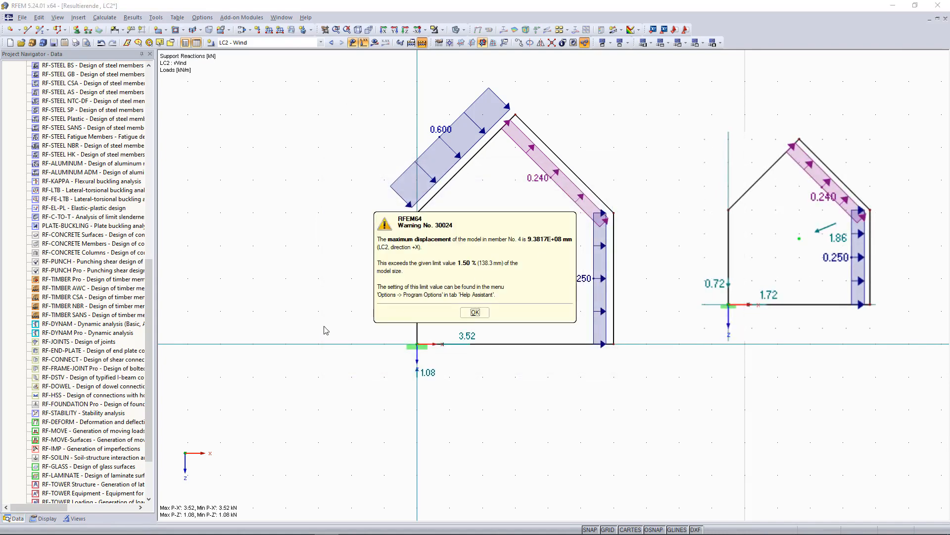
Step: Dismiss both RFEM64 warnings and browse the Display settings before returning to Results
{"action": "left_click", "coordinate": [474, 312]}
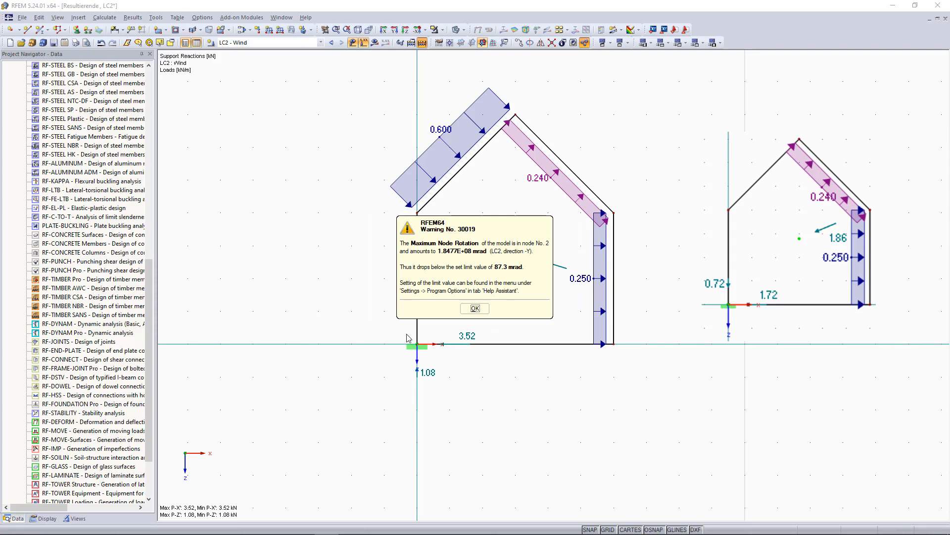
{"action": "left_click", "coordinate": [474, 308]}
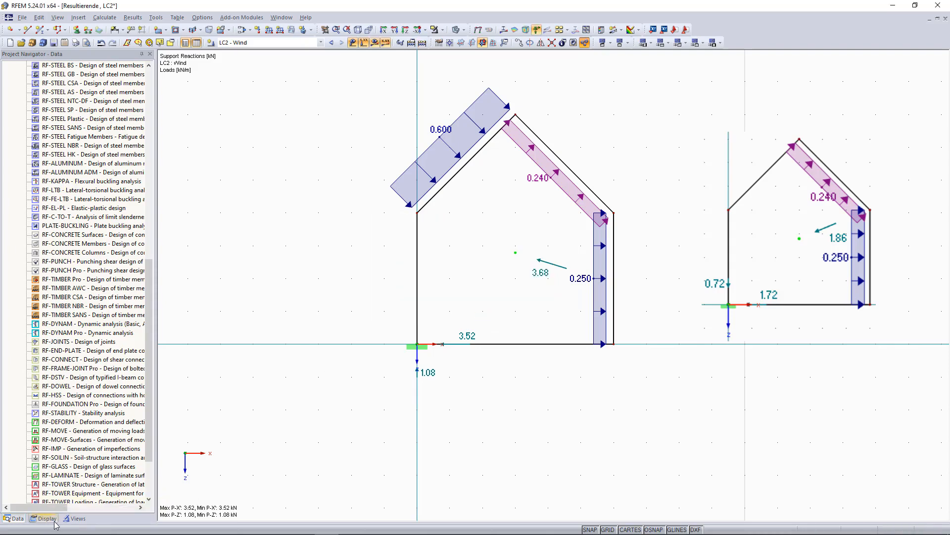
{"action": "left_click", "coordinate": [46, 518]}
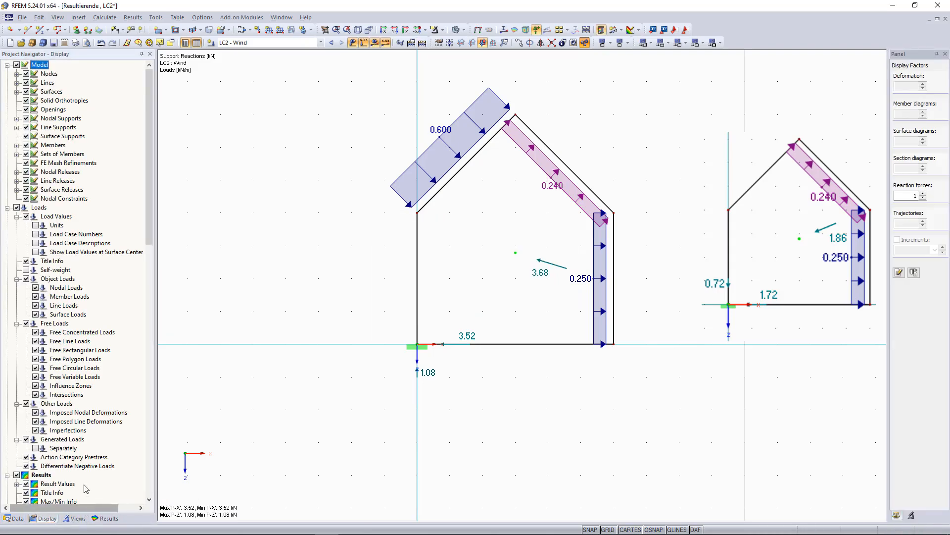
{"action": "scroll", "scroll_direction": "down", "scroll_amount": 3}
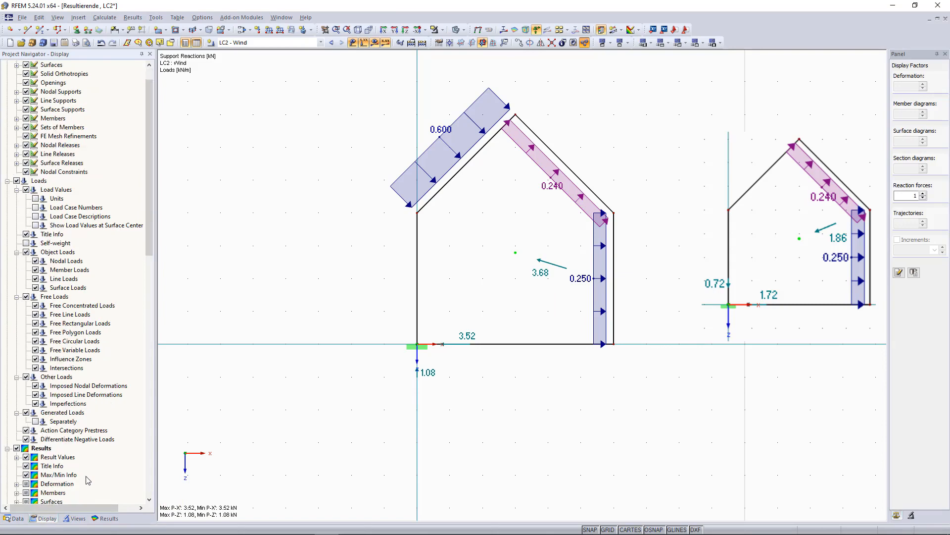
{"action": "scroll", "scroll_direction": "down", "scroll_amount": 3}
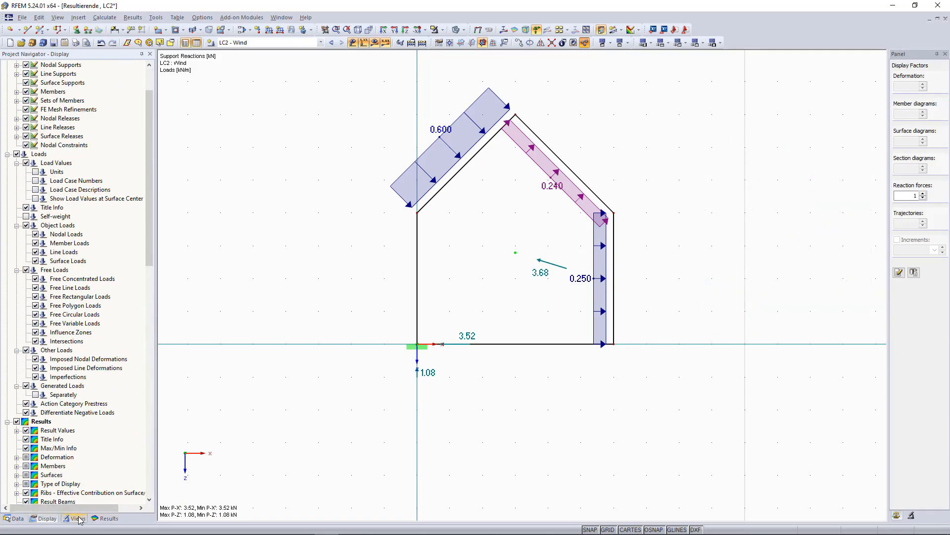
{"action": "left_click", "coordinate": [109, 518]}
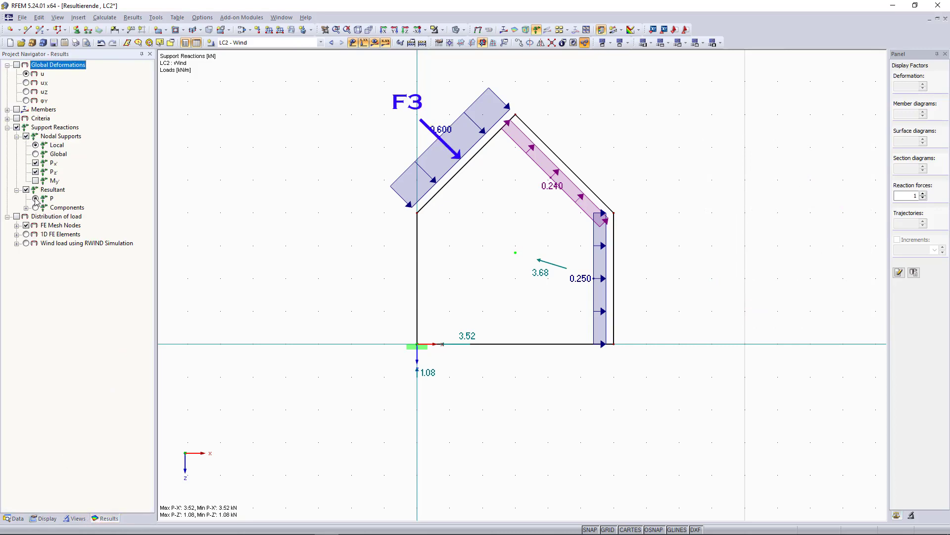